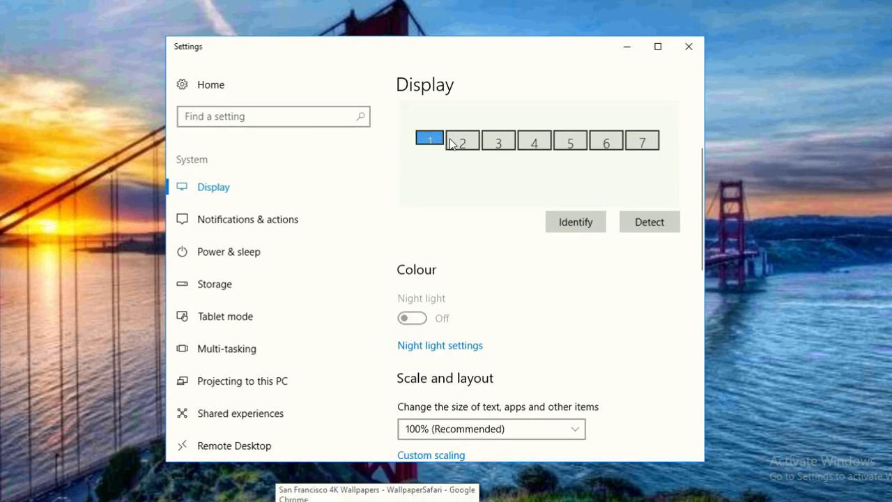
Review screens 2, 4 and others, then place screen 5 into the Wall A grid
left_click(498, 142)
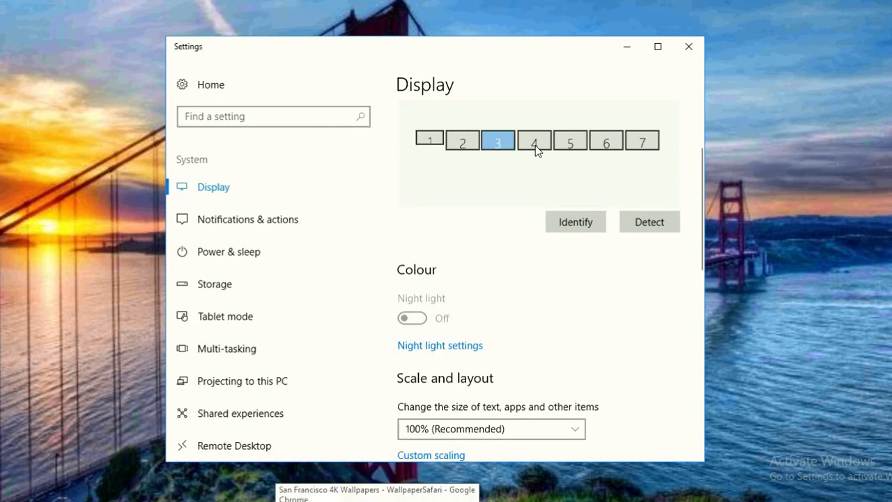
left_click(534, 143)
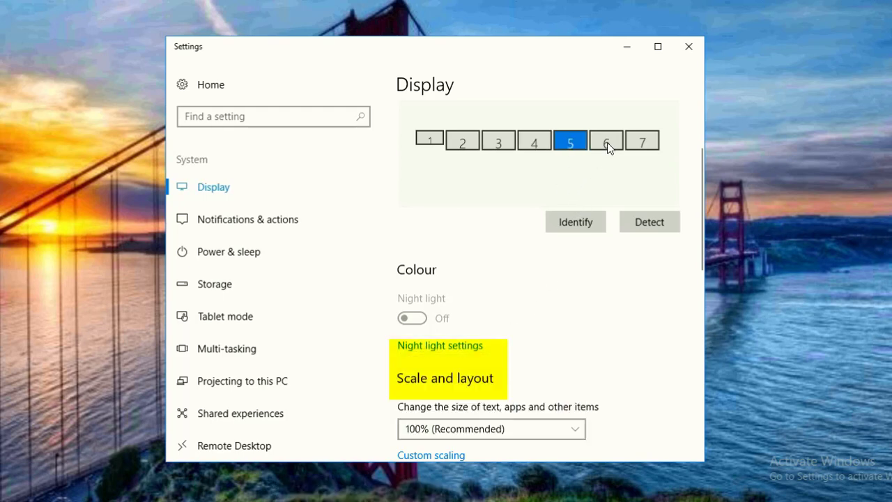
left_click(641, 142)
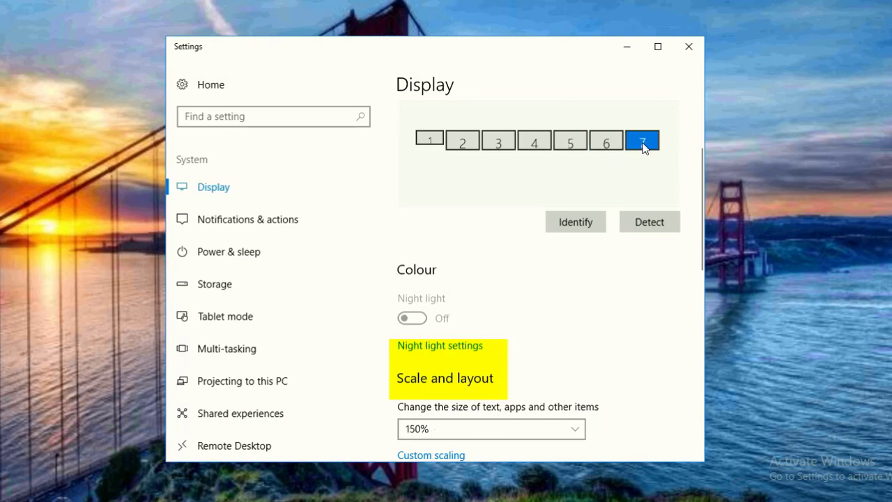
left_click(491, 429)
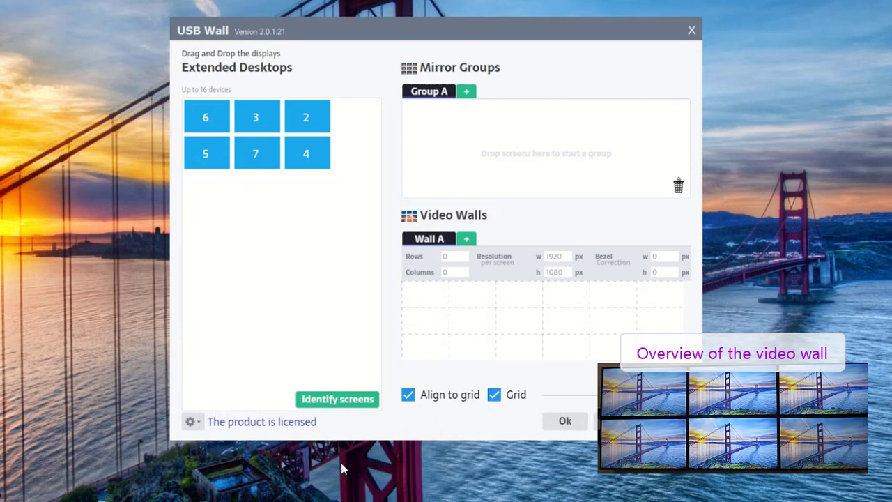
left_click(338, 398)
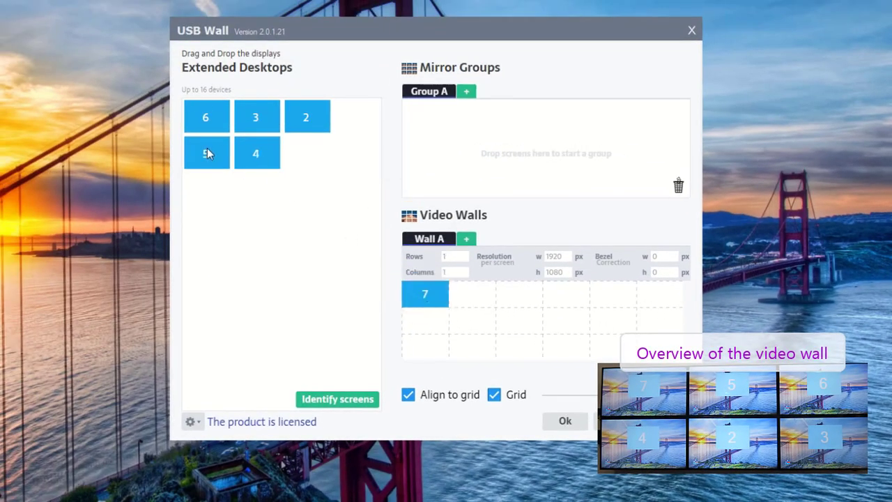
left_click_drag(206, 152, 471, 292)
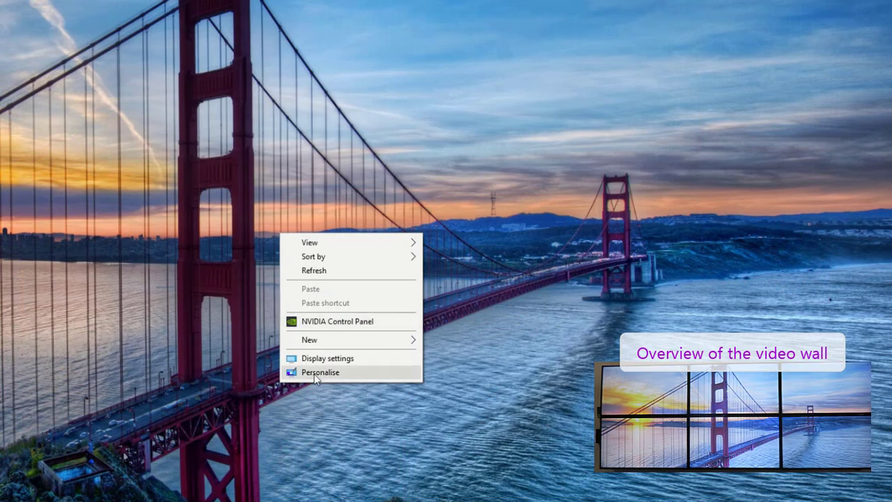
Show Display settings from the desktop menu, now listing two screens with the wide wall
left_click(327, 357)
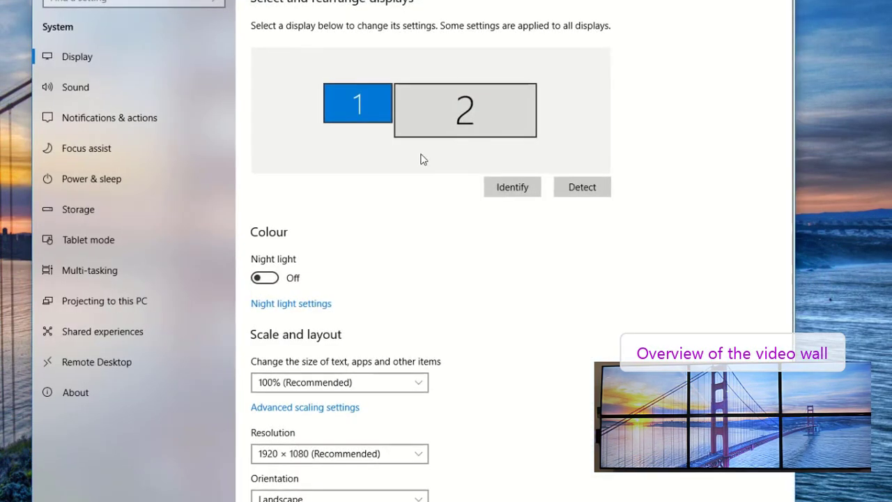
mouse_move(541, 137)
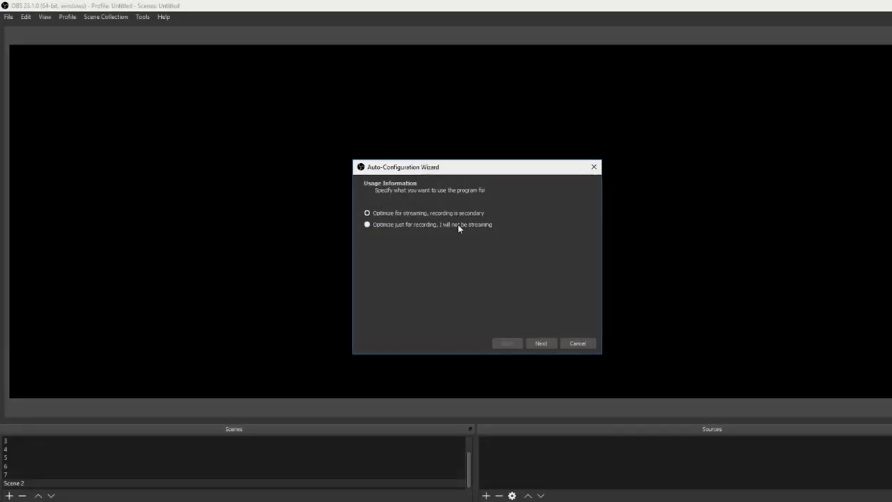
Complete the Auto-Configuration Wizard with Optimize just for recording and apply its settings
left_click(368, 224)
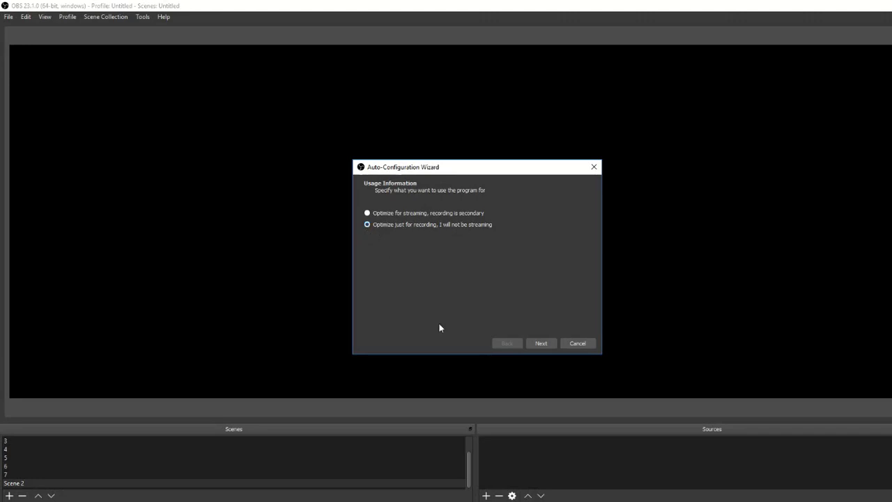
left_click(541, 343)
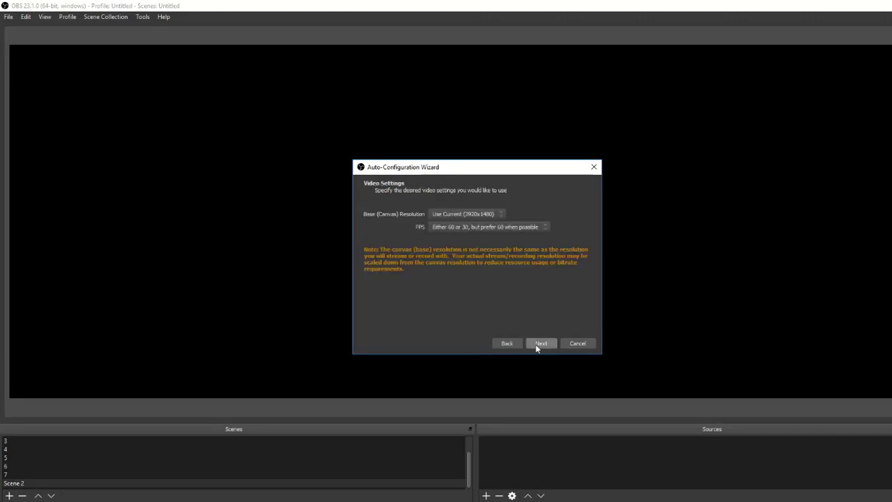
left_click(541, 343)
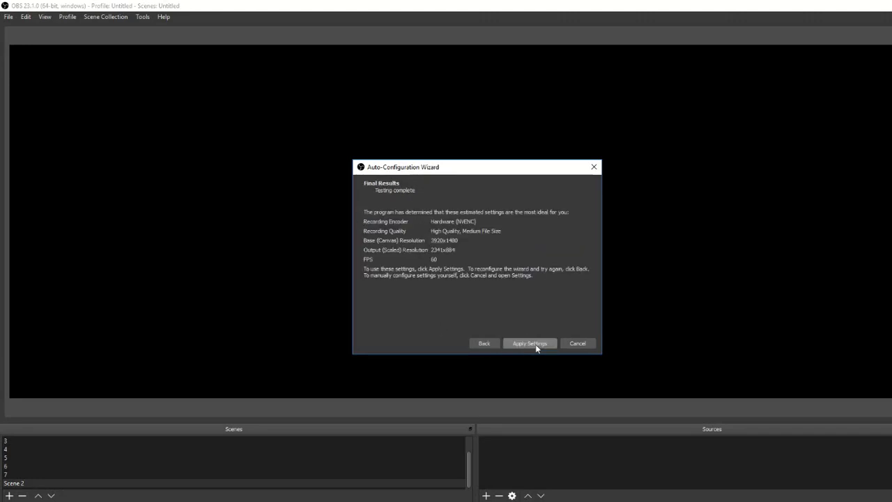
left_click(530, 343)
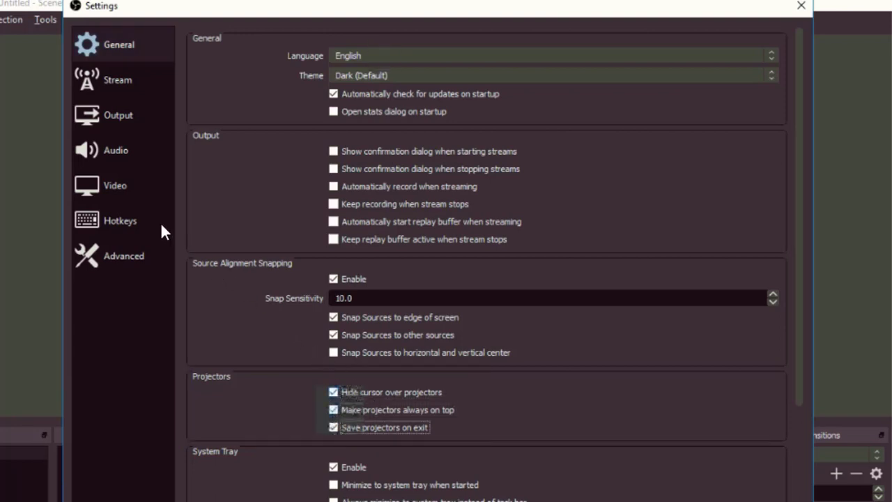
Set the Video base canvas and output resolutions both to 5760x2160 and confirm
left_click(114, 184)
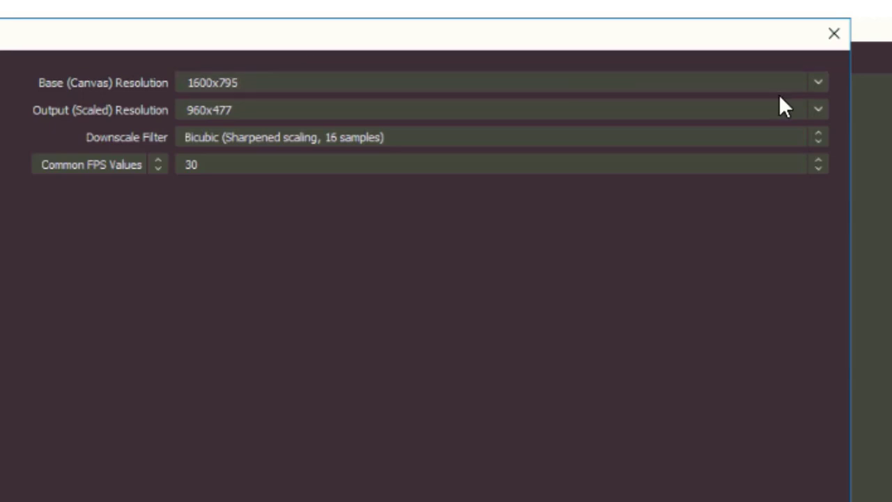
left_click(817, 82)
type("5760x2160")
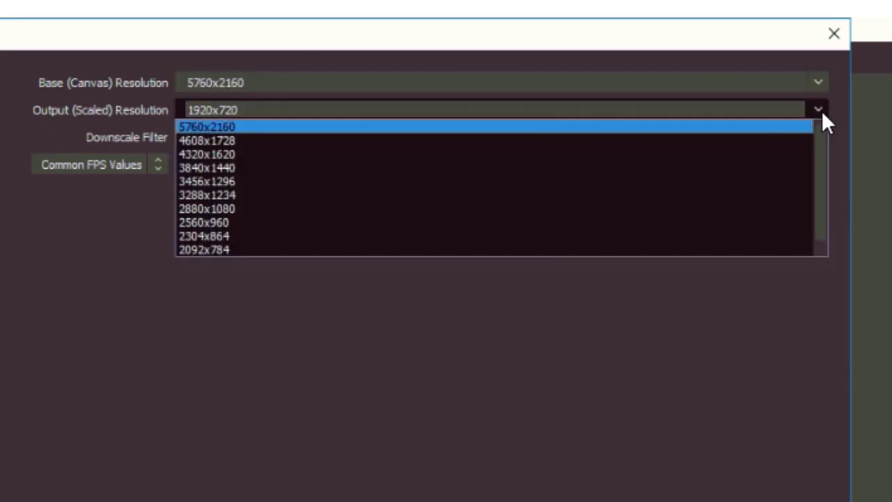
left_click(207, 126)
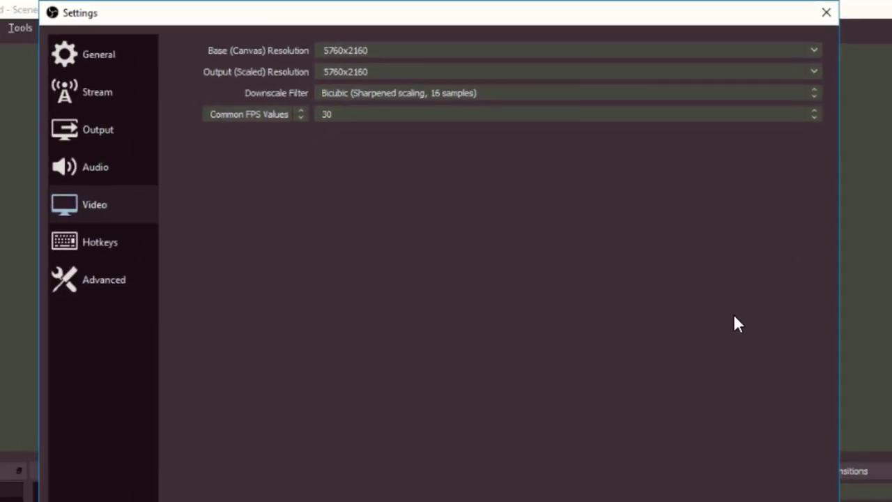
left_click(827, 11)
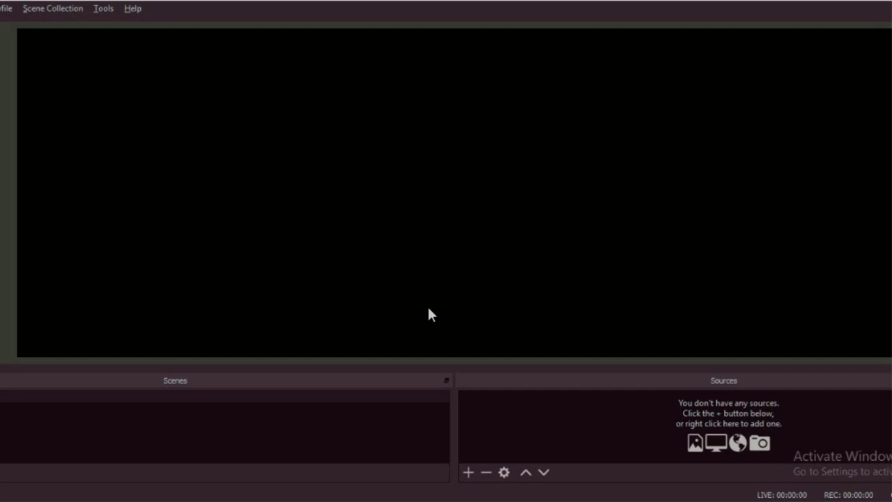
Send the preview as a fullscreen projector to Display 2 at 5760x2160
right_click(429, 314)
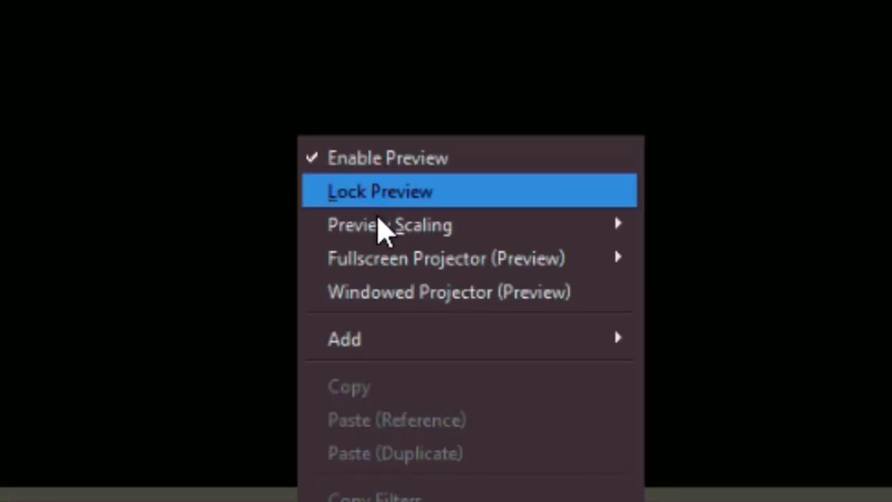
mouse_move(446, 258)
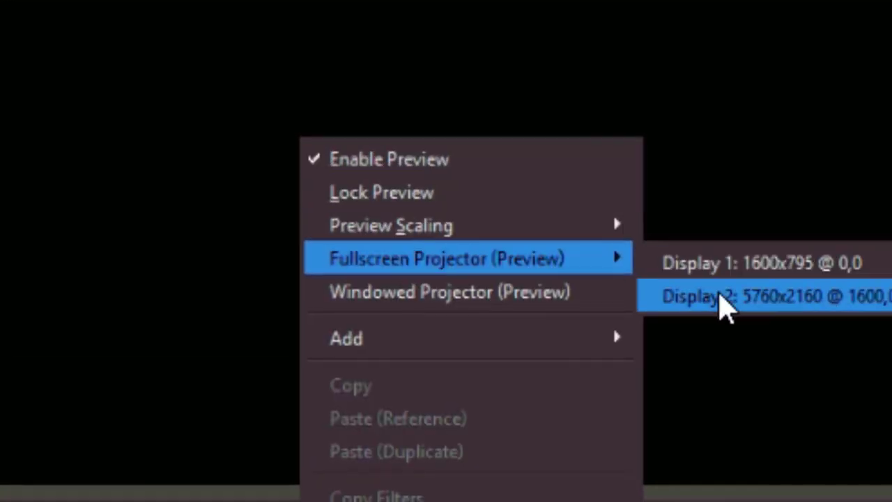
left_click(767, 295)
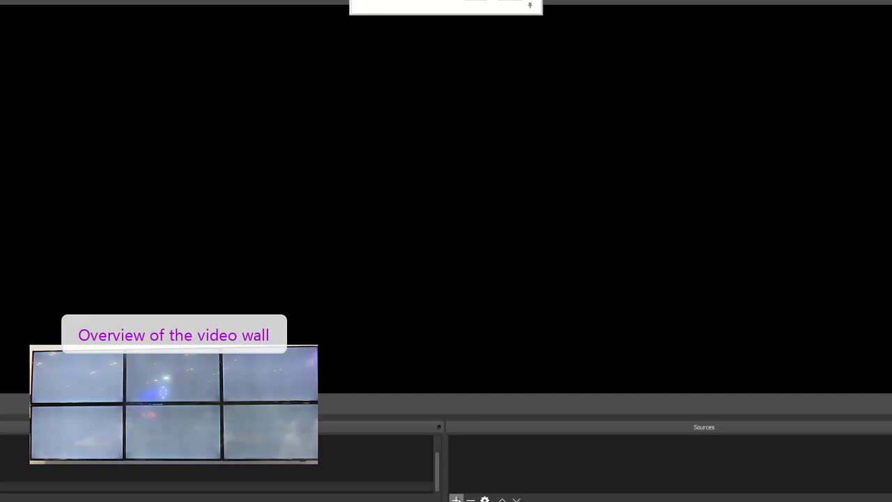
Add a VLC Video Source playing Control Room - Finance.wmv across the wall canvas
left_click(457, 499)
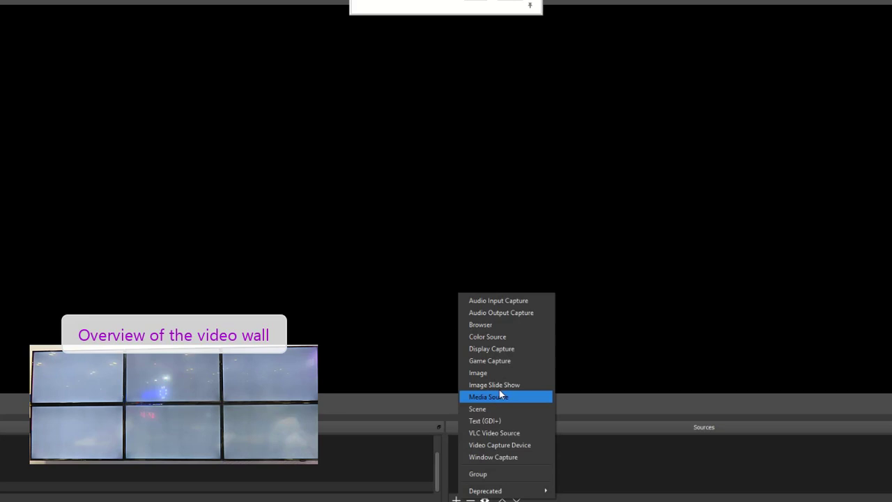
mouse_move(519, 313)
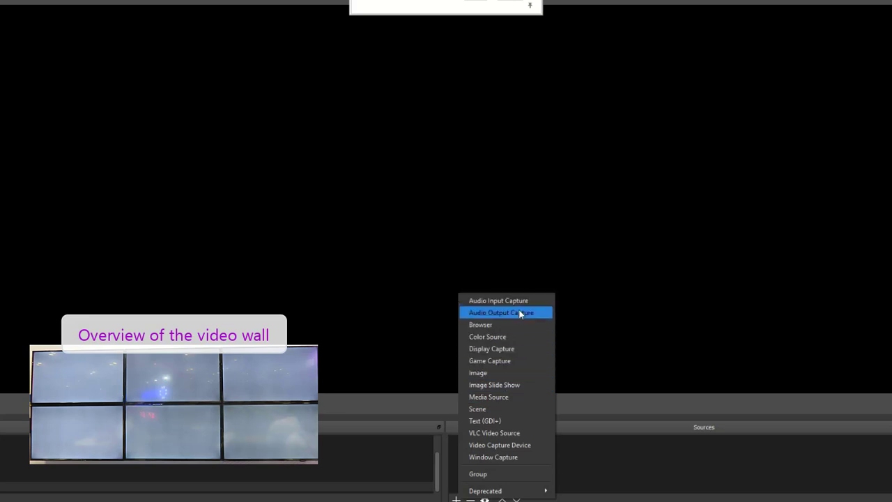
mouse_move(495, 433)
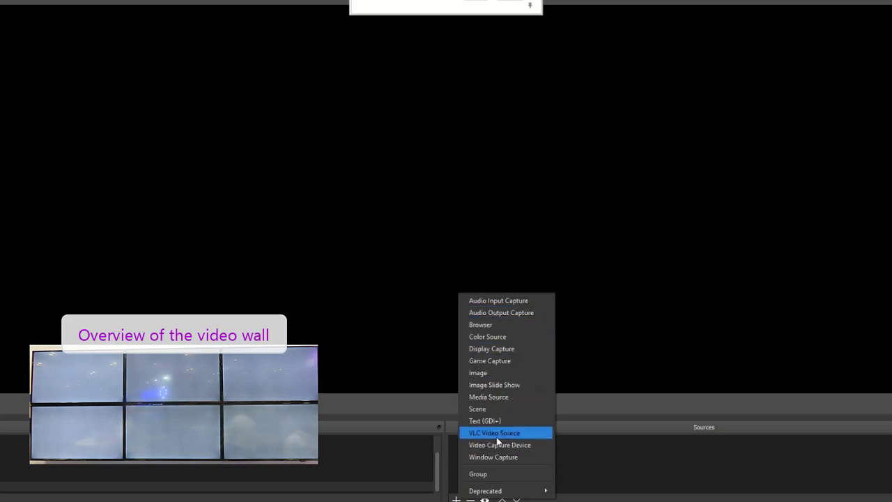
left_click(493, 432)
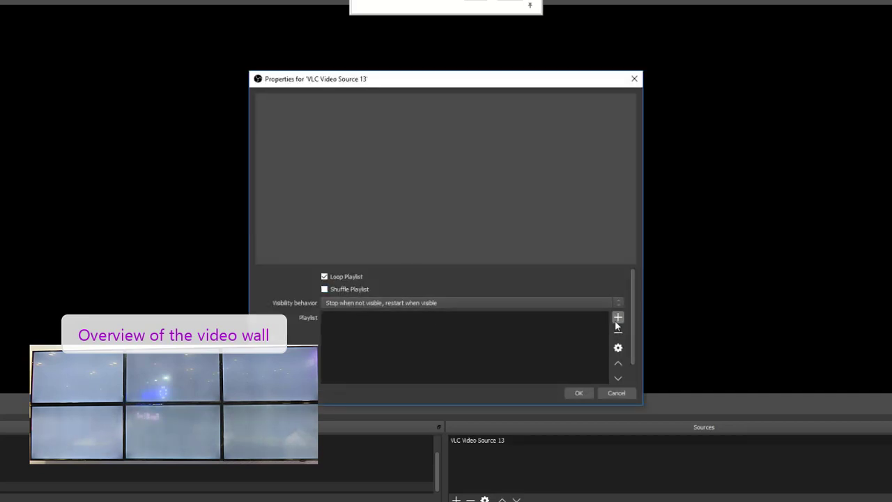
left_click(618, 318)
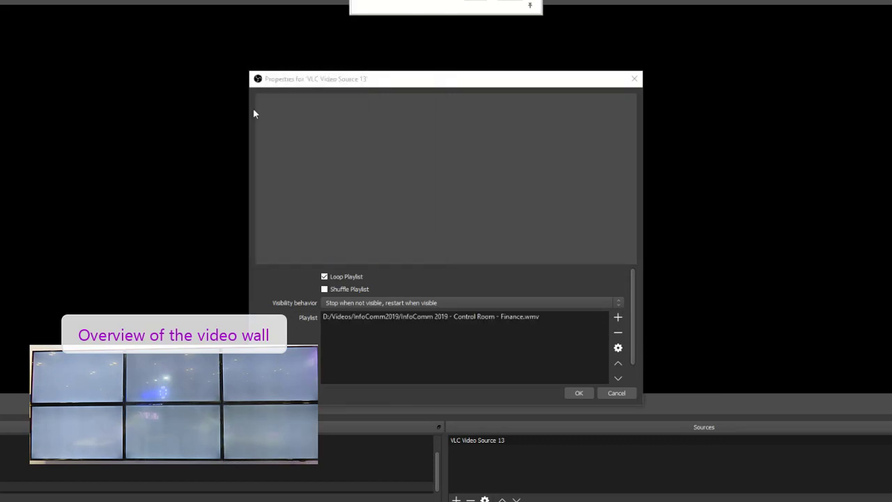
mouse_move(564, 394)
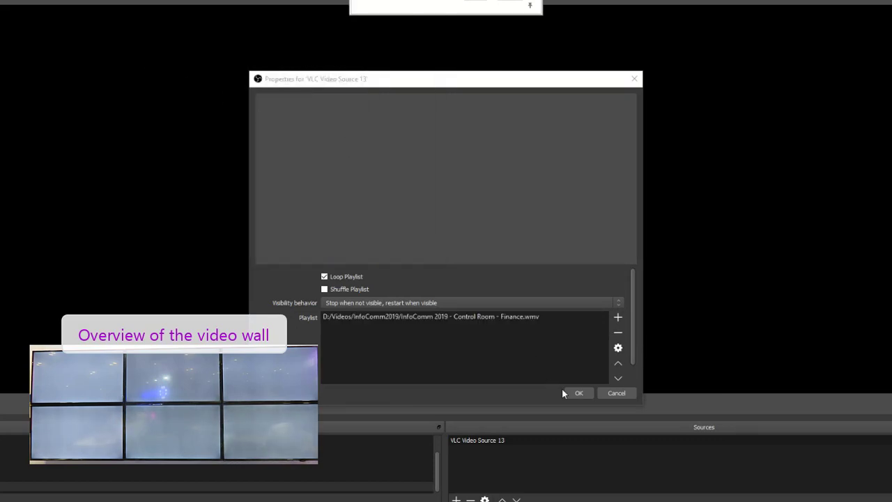
left_click(578, 393)
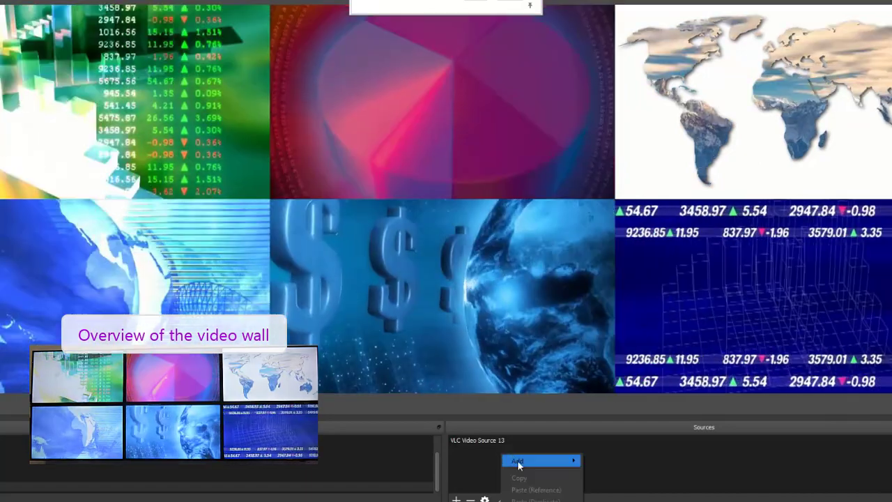
Add a second VLC Video Source with Motion Graphic - 3D Animation 01.mp4 in its playlist
left_click(517, 460)
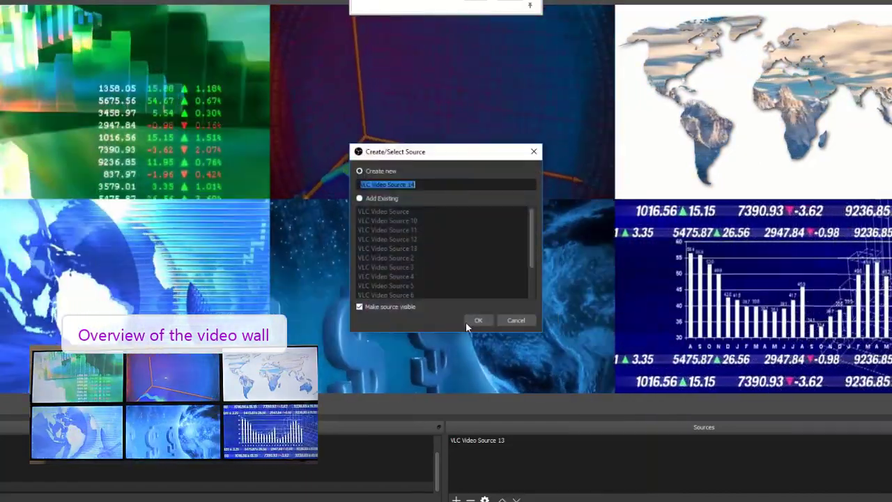
left_click(478, 320)
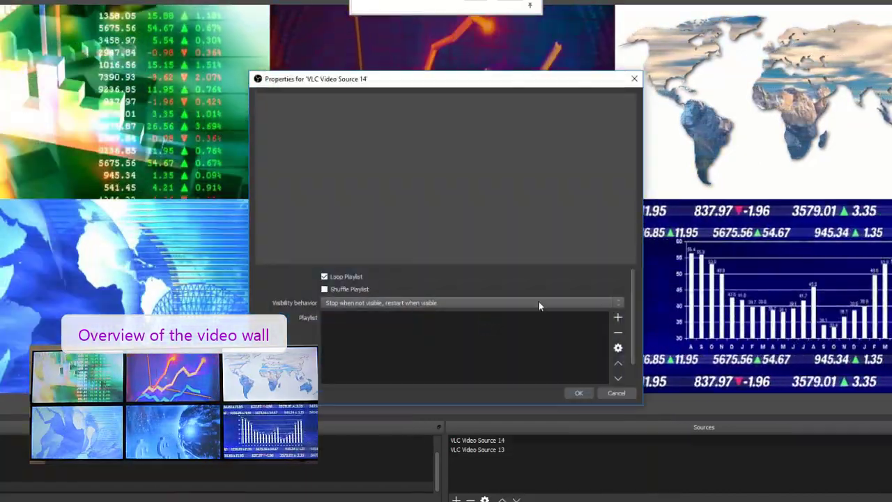
left_click(618, 318)
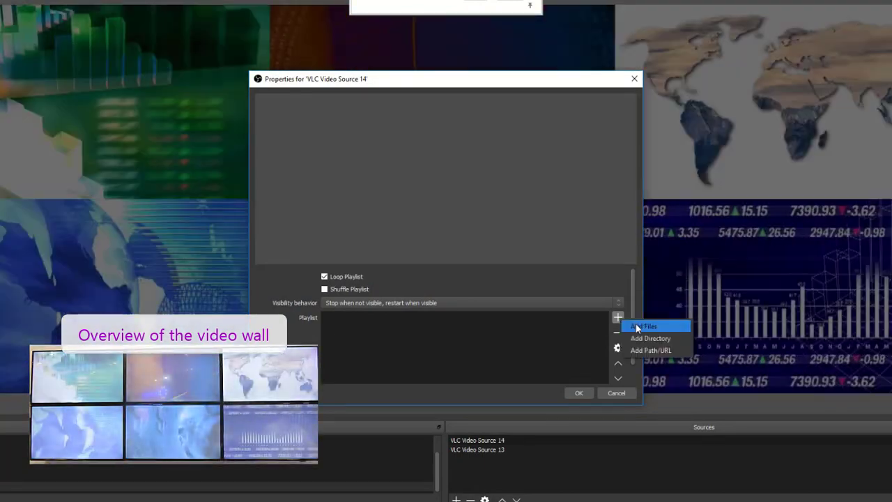
left_click(643, 326)
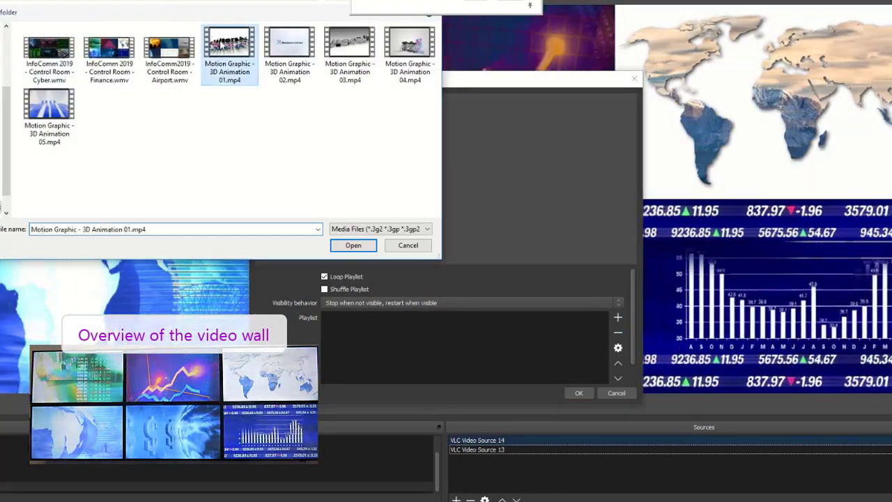
left_click(353, 246)
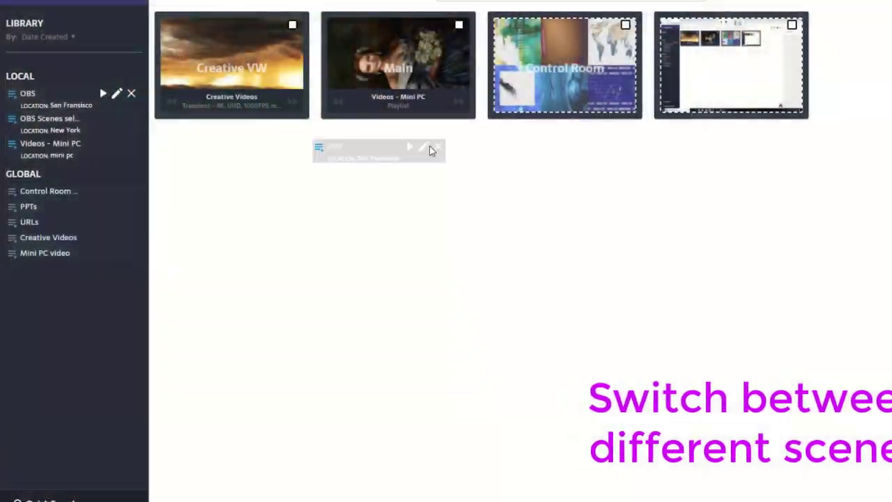
Play the Control Room card on the wall and advance it with Play Next
left_click(563, 65)
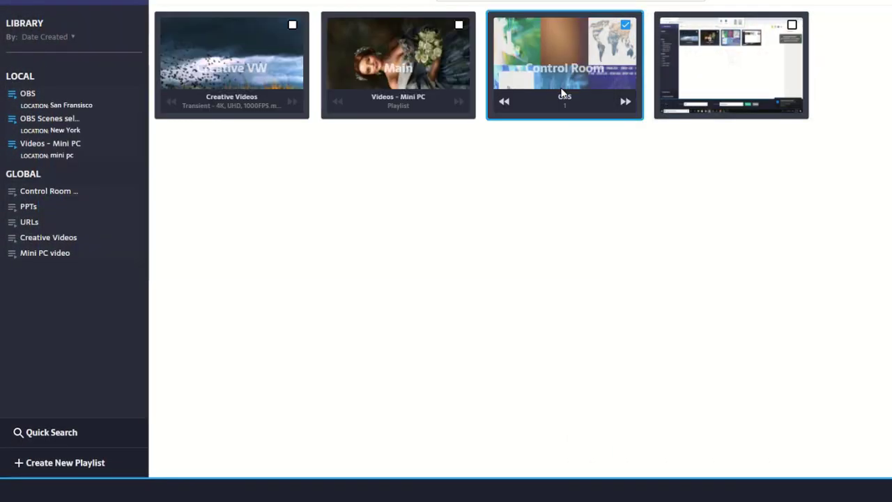
left_click(624, 100)
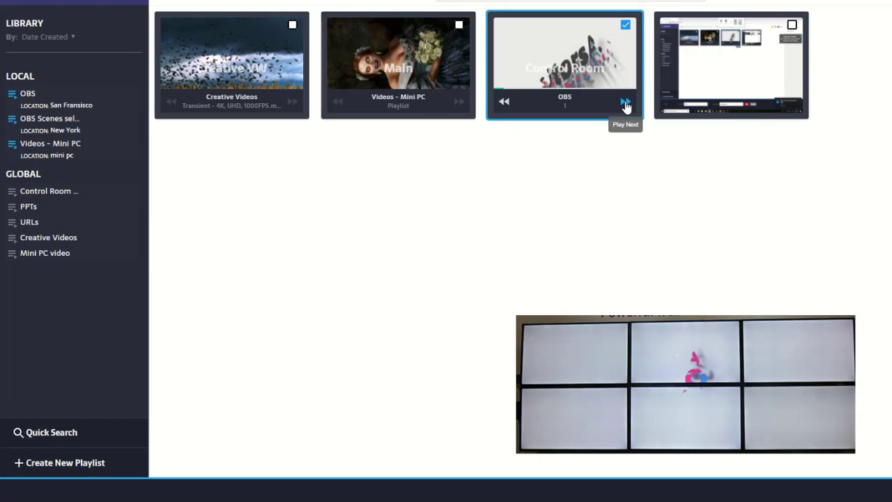
left_click(624, 102)
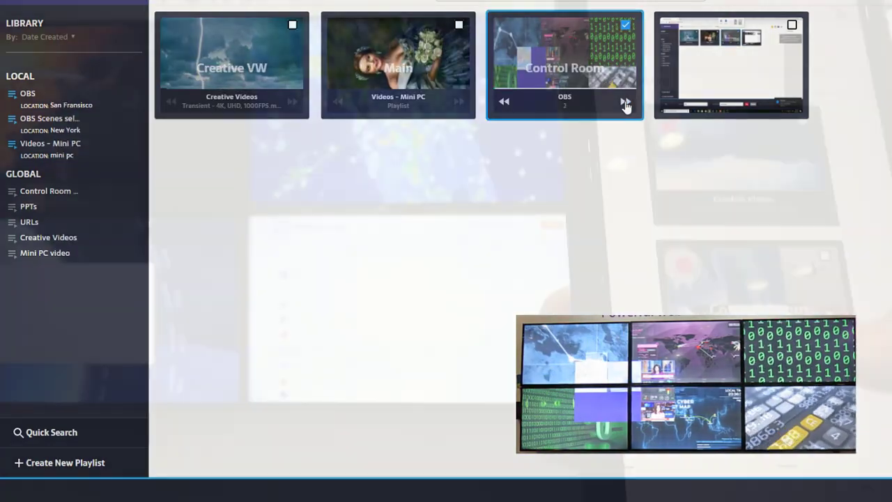